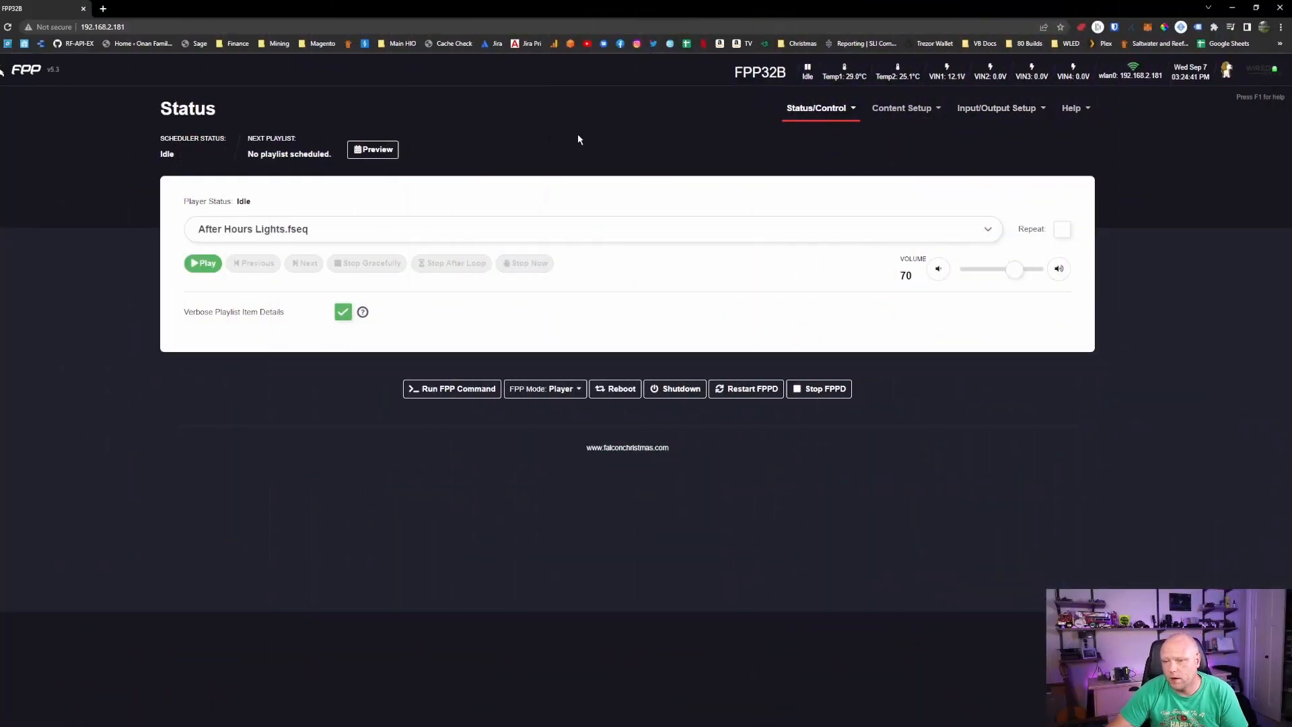
{"action": "mouse_move", "coordinate": [559, 98]}
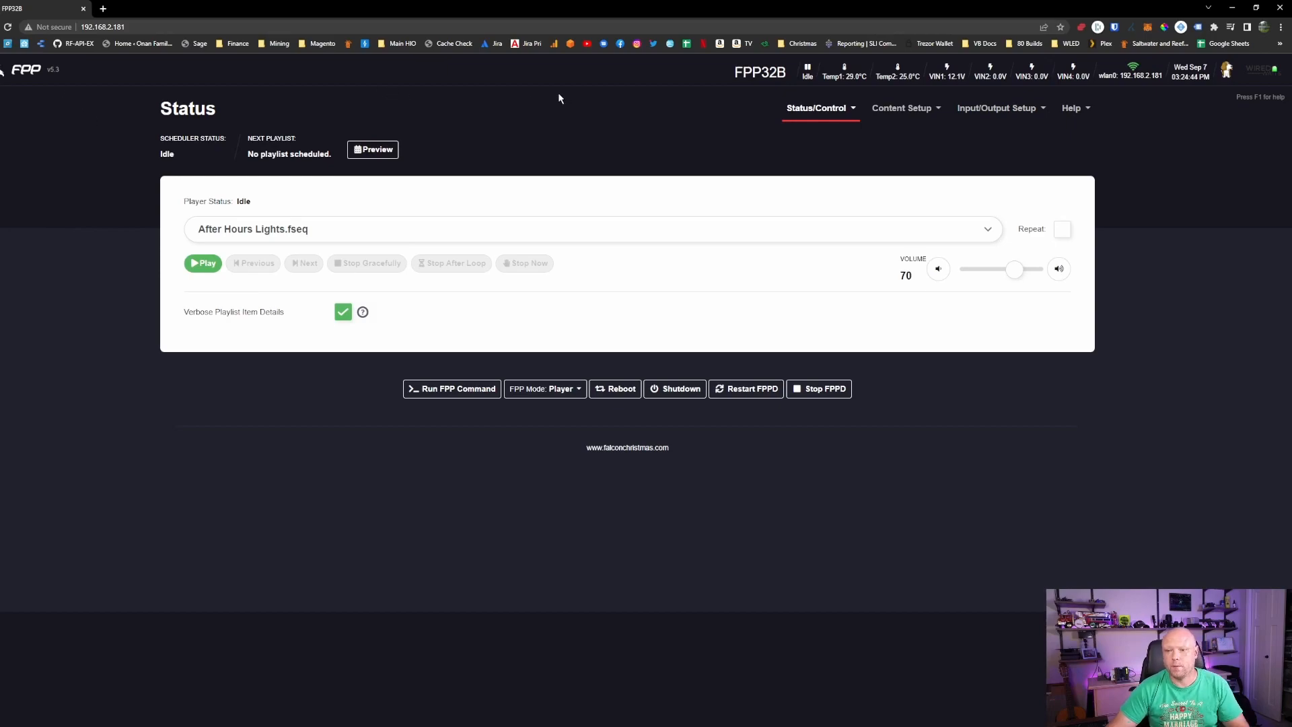
{"action": "mouse_move", "coordinate": [117, 78]}
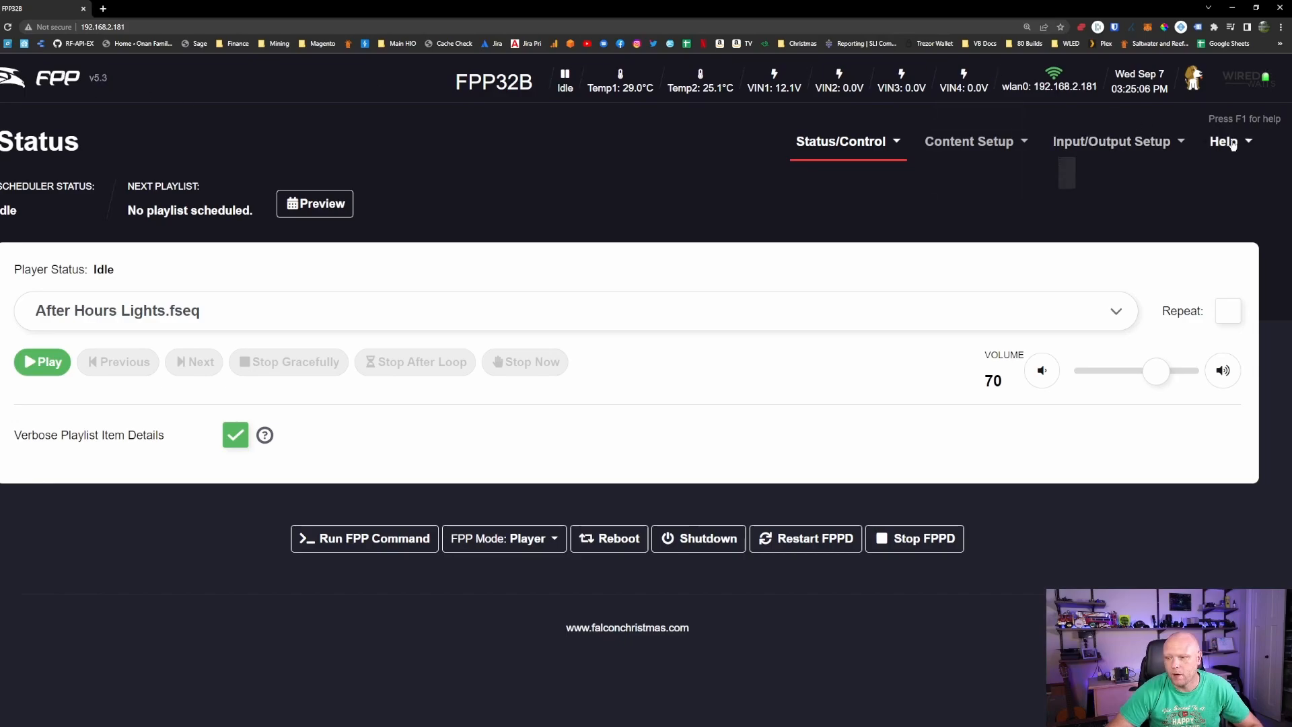
- On the About page, select BBB-6.0.2.fppos in the Upgrade OS image list
{"action": "left_click", "coordinate": [1225, 141]}
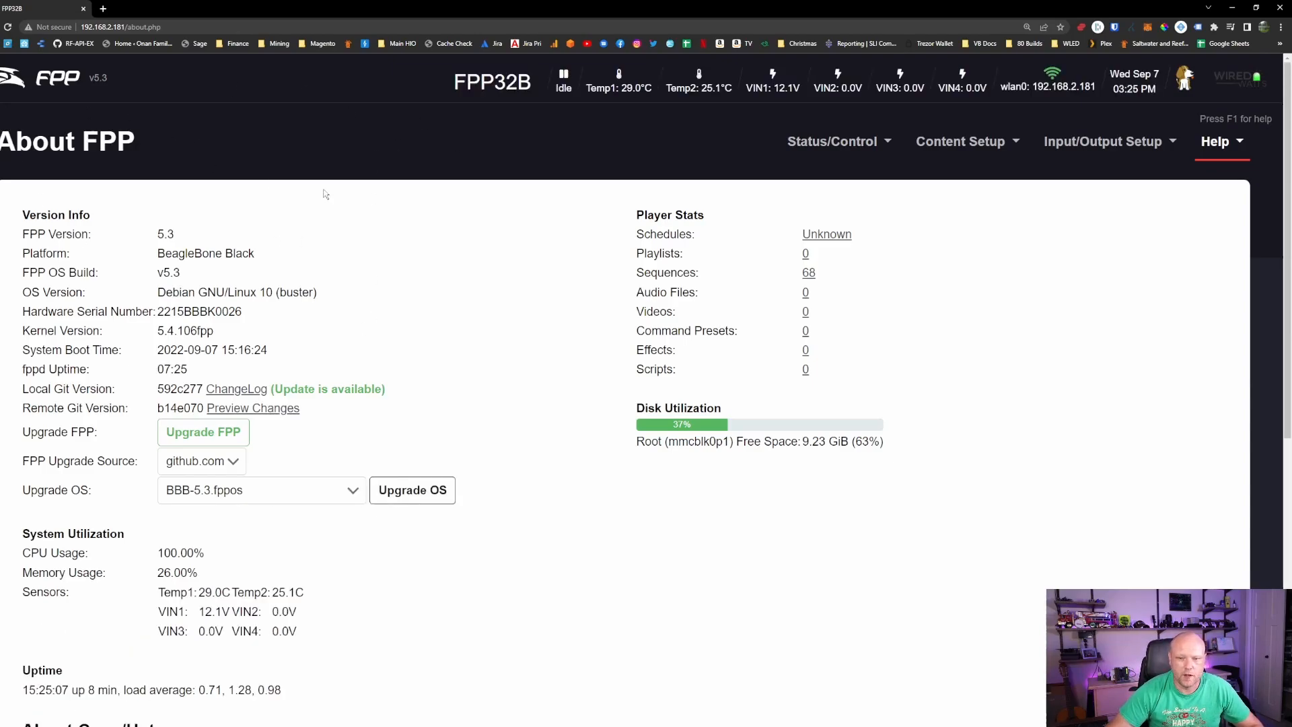
{"action": "scroll", "scroll_direction": "down", "scroll_amount": 3}
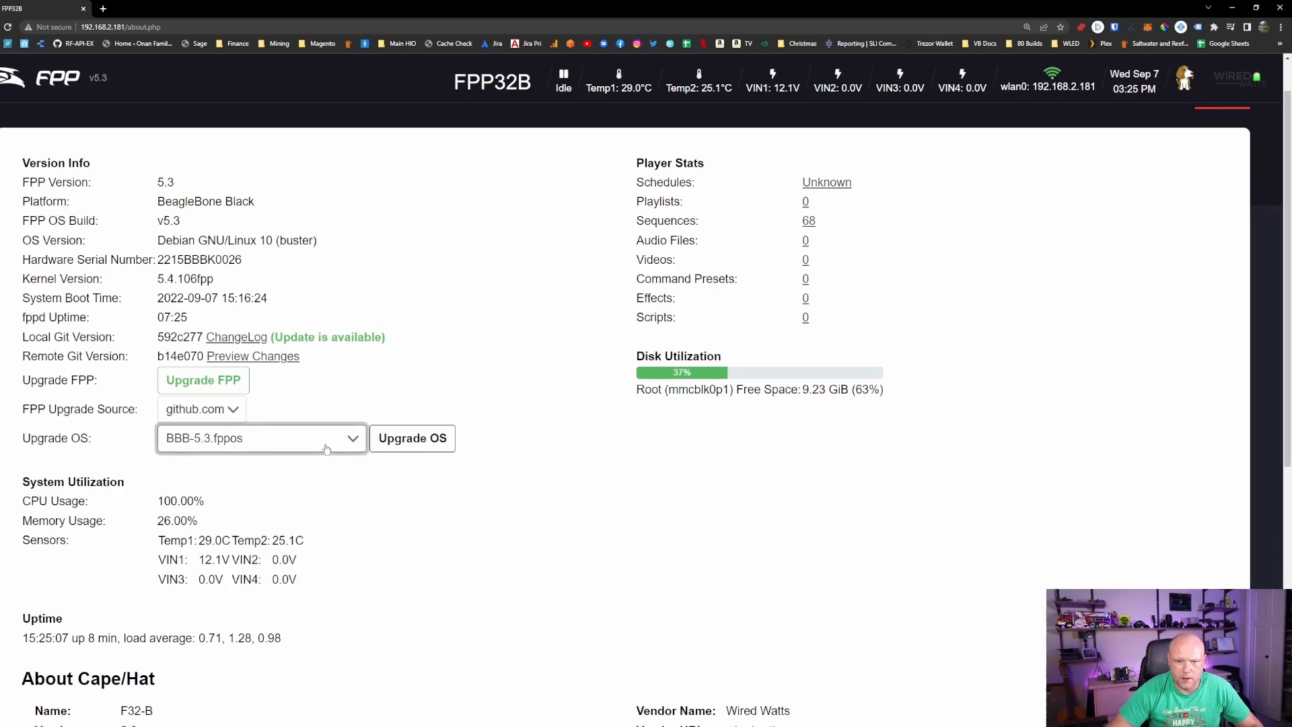
{"action": "left_click", "coordinate": [260, 438]}
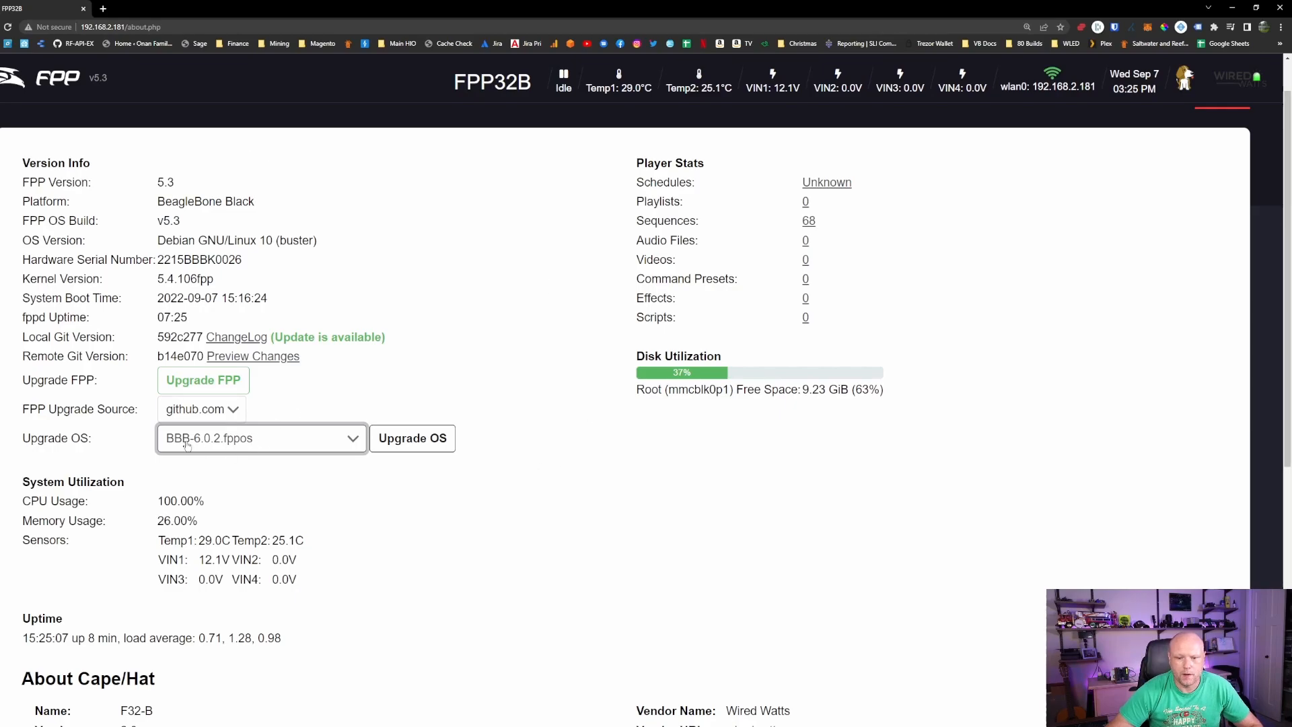
{"action": "left_click", "coordinate": [260, 437]}
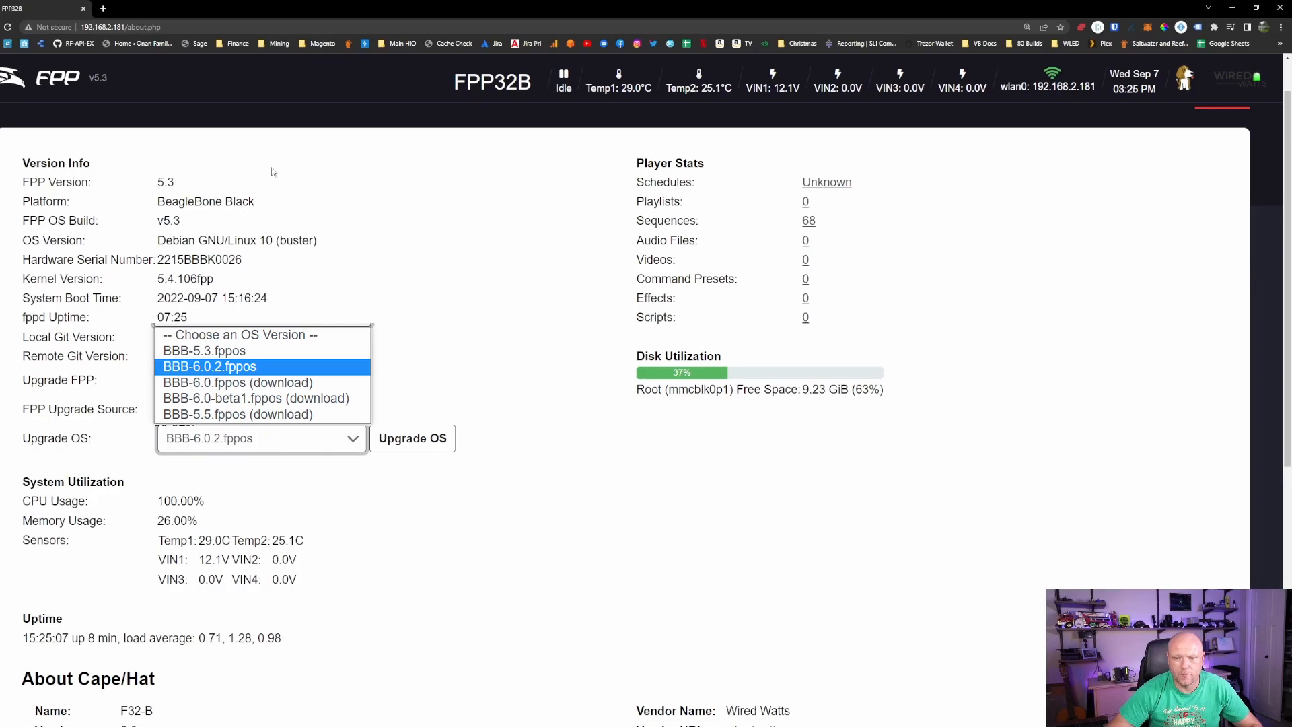
{"action": "left_click", "coordinate": [209, 366]}
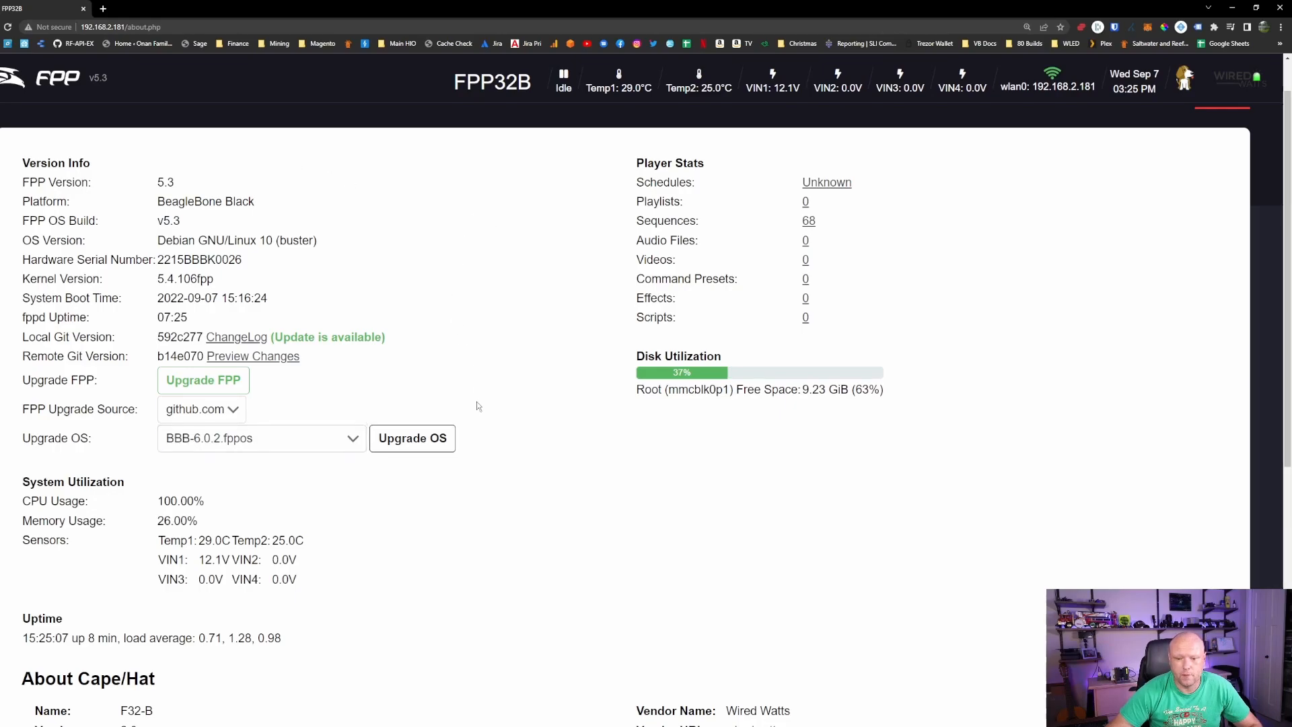
{"action": "mouse_move", "coordinate": [280, 417]}
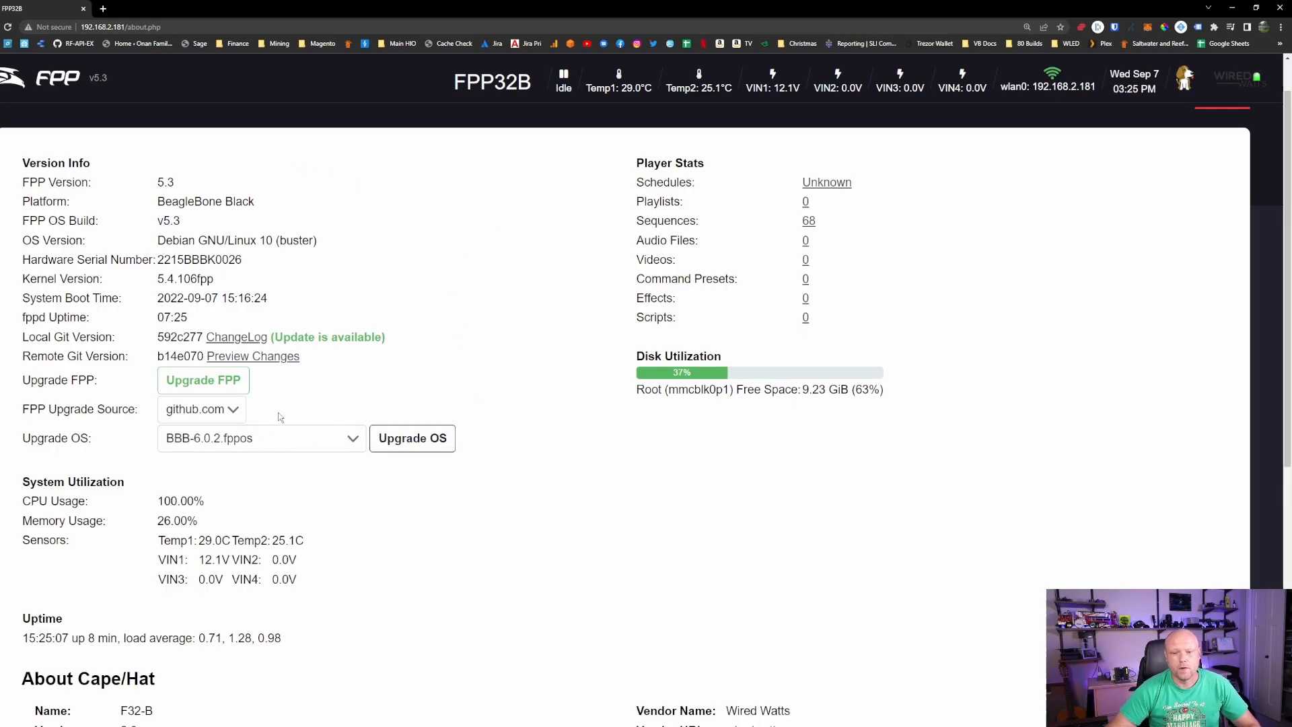
{"action": "mouse_move", "coordinate": [420, 370]}
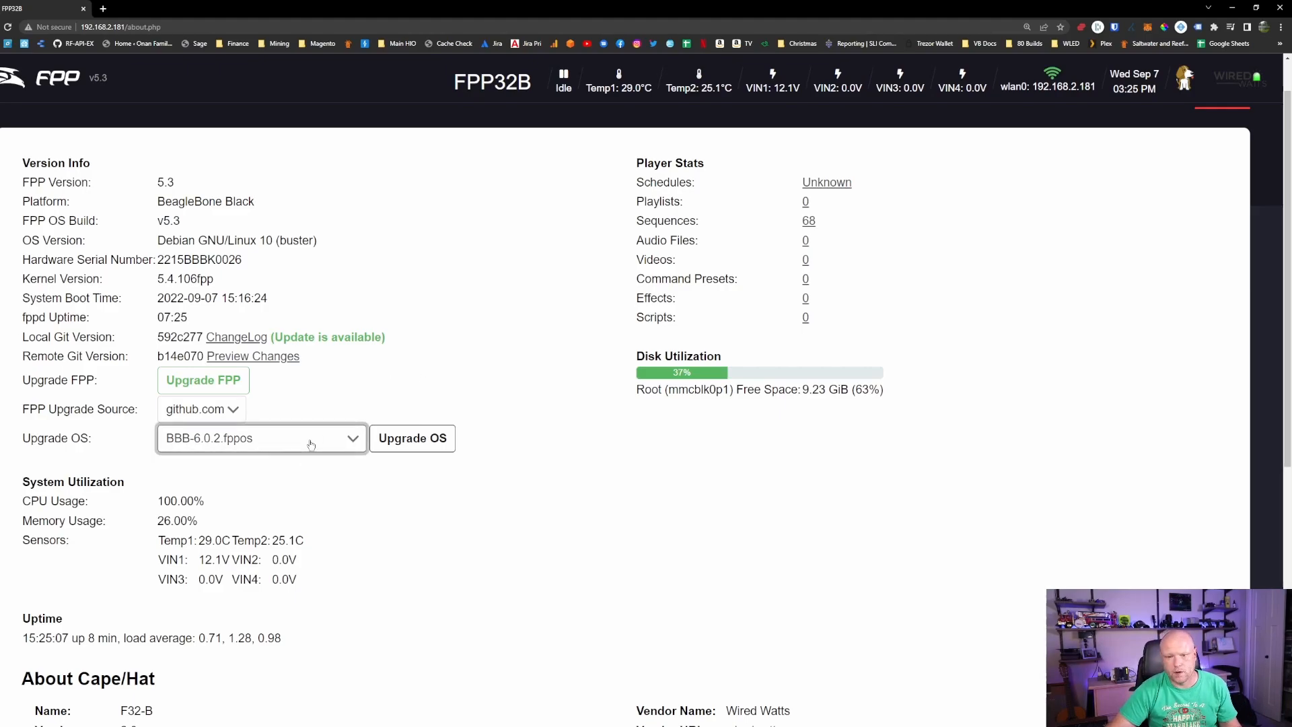
{"action": "mouse_move", "coordinate": [261, 158]}
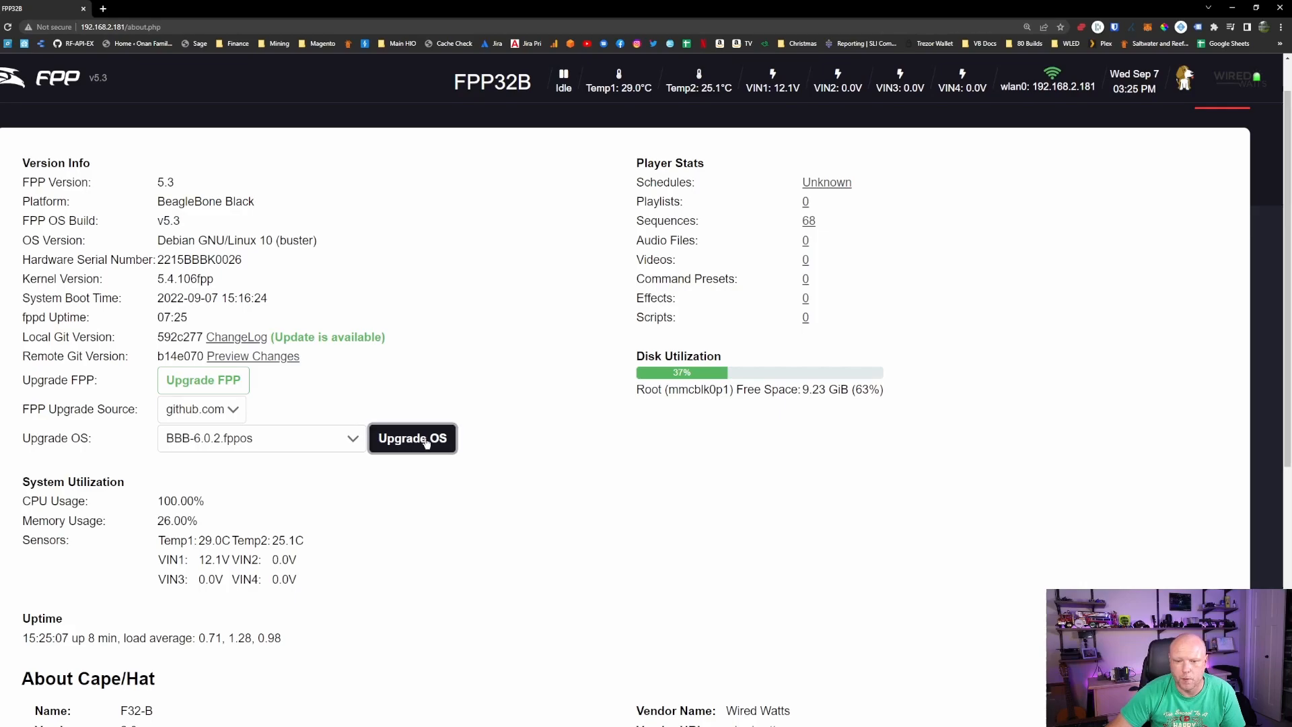
- Start the BBB-6.0.2 OS upgrade, confirm the backup warning, and follow the log
{"action": "left_click", "coordinate": [412, 438]}
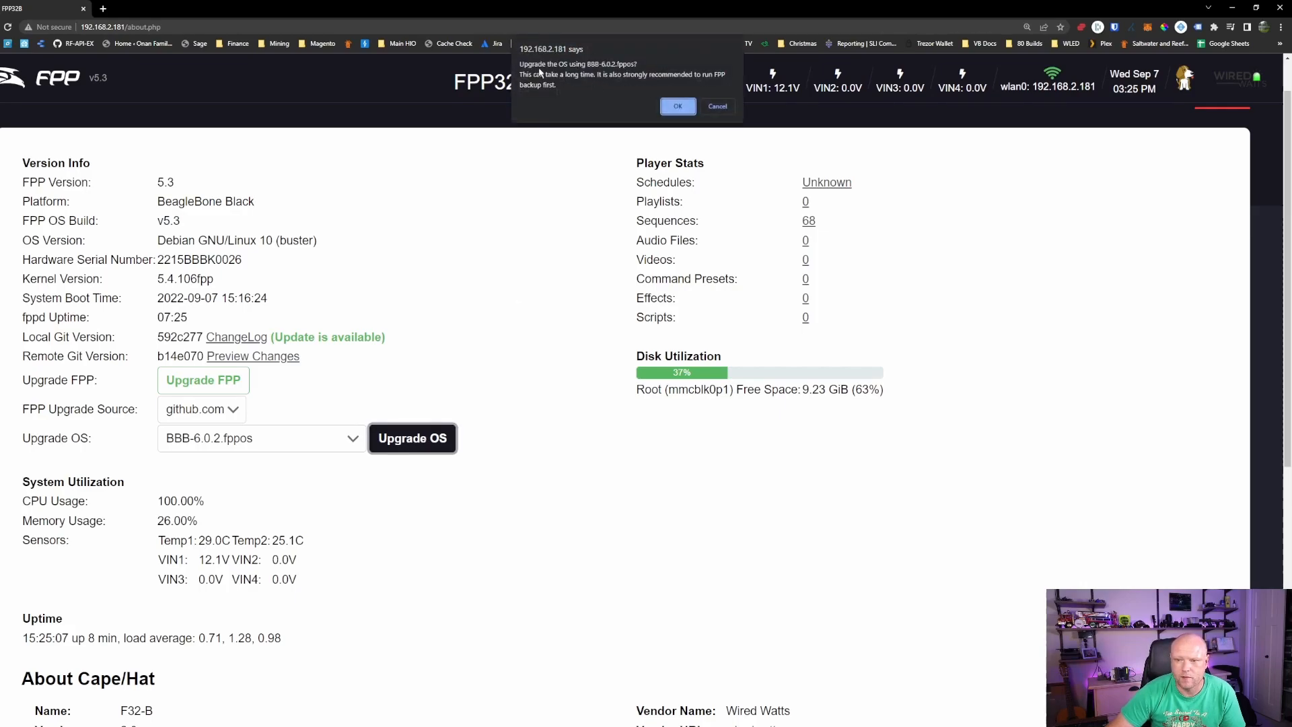
{"action": "mouse_move", "coordinate": [606, 107]}
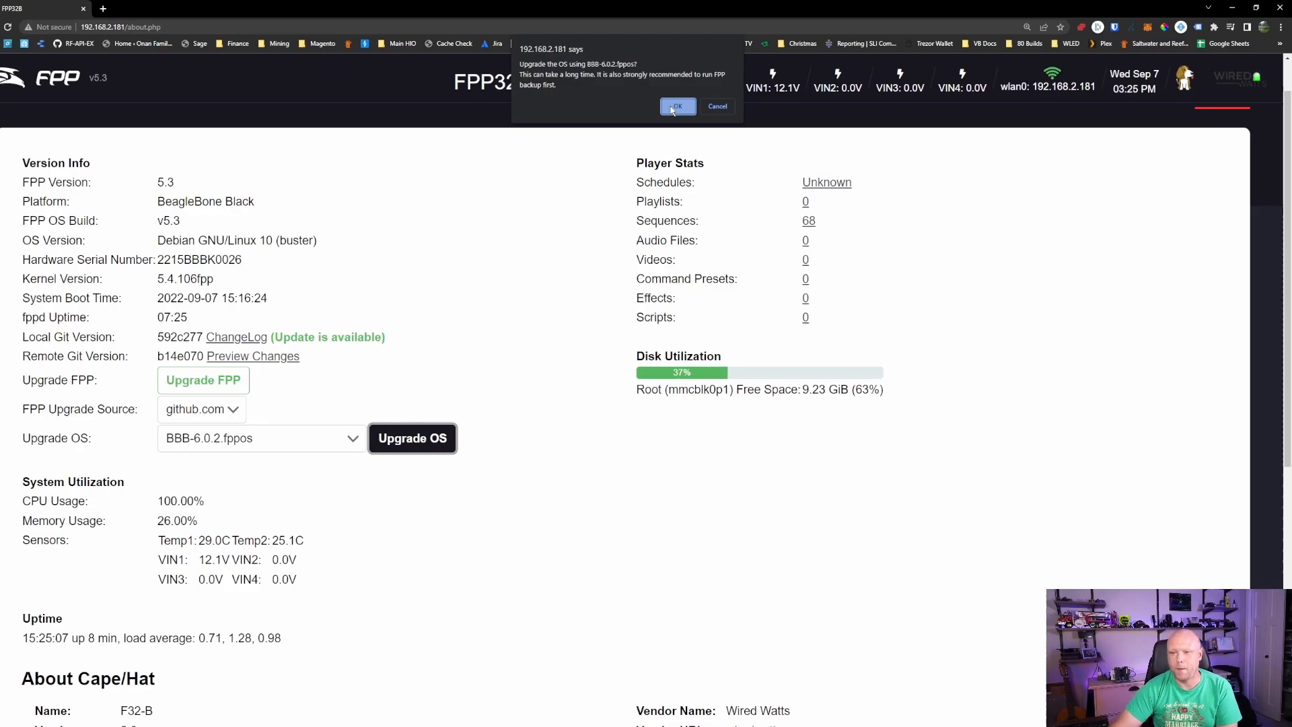
{"action": "left_click", "coordinate": [676, 106]}
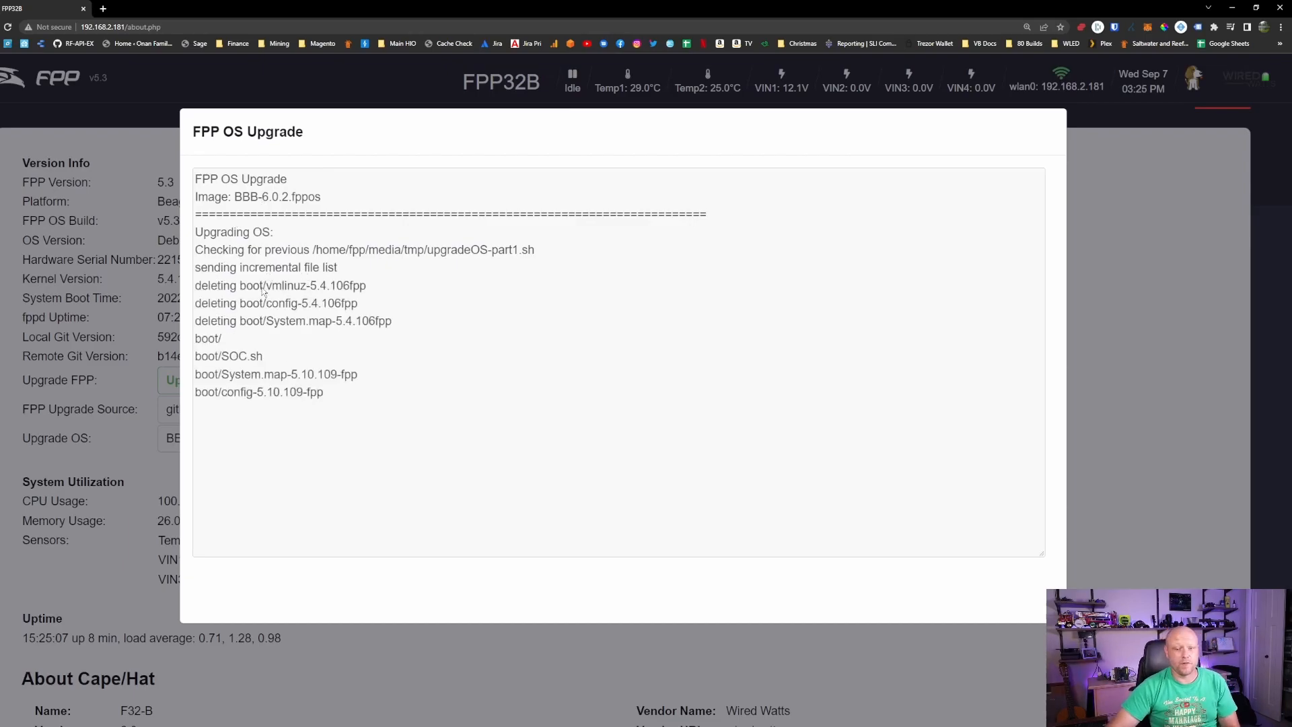
{"action": "scroll", "scroll_direction": "down", "scroll_amount": 3}
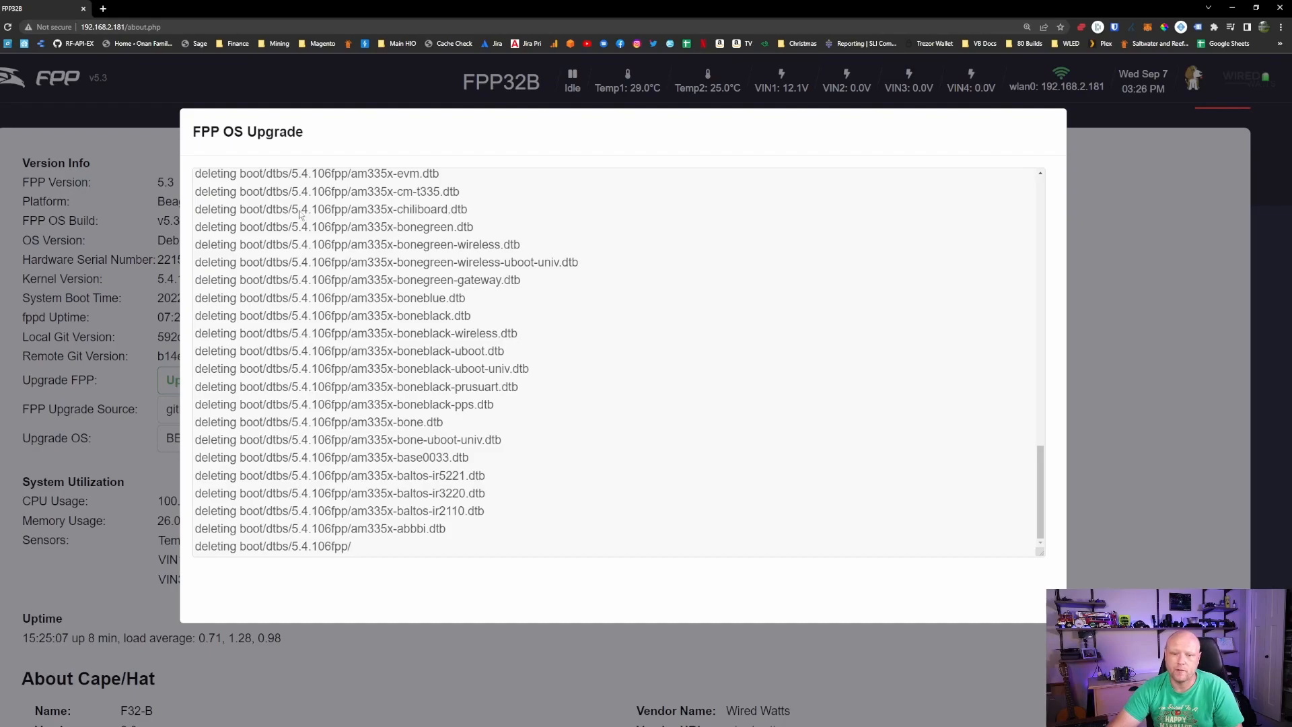
{"action": "mouse_move", "coordinate": [284, 320]}
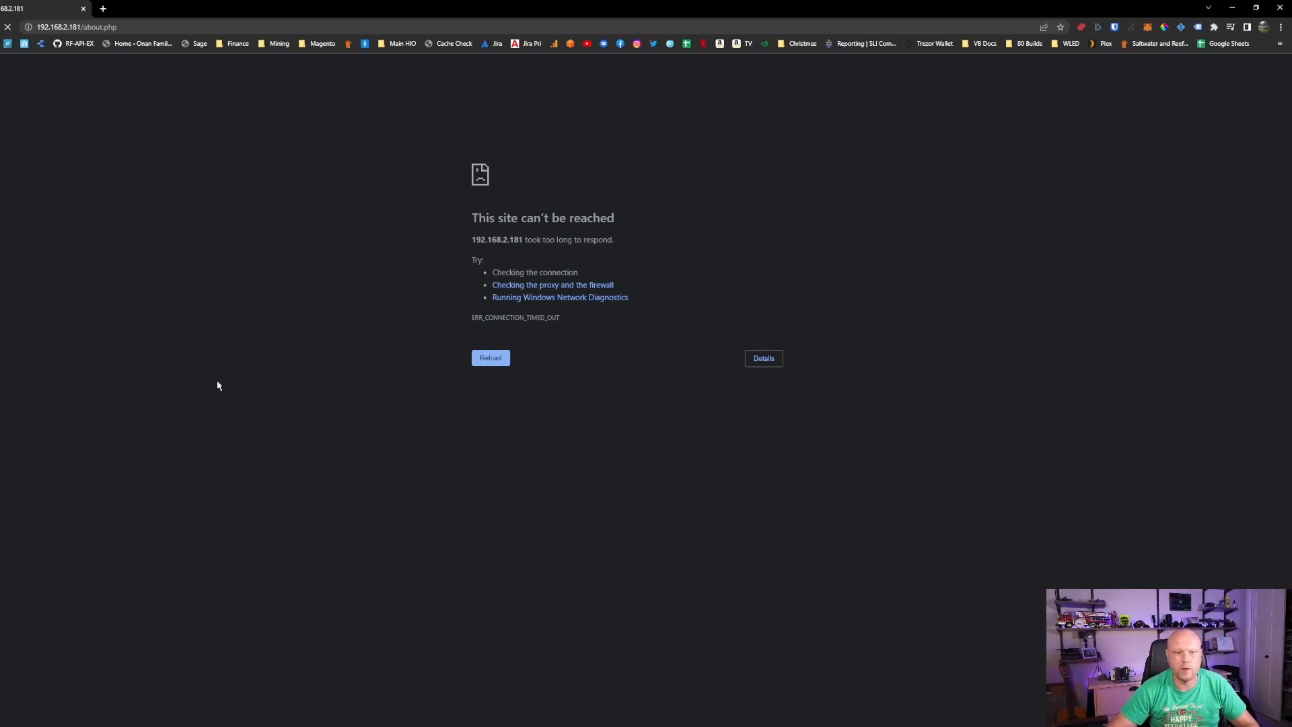
{"action": "mouse_move", "coordinate": [181, 171]}
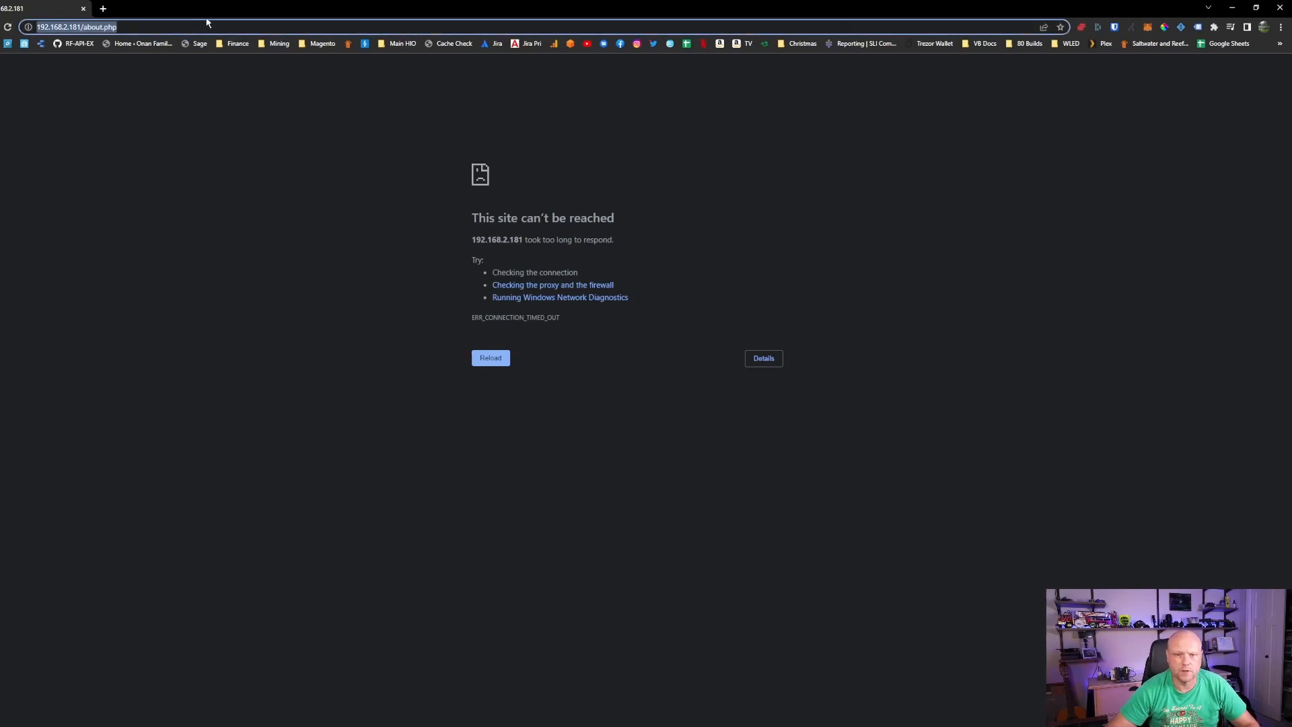
{"action": "mouse_move", "coordinate": [306, 411]}
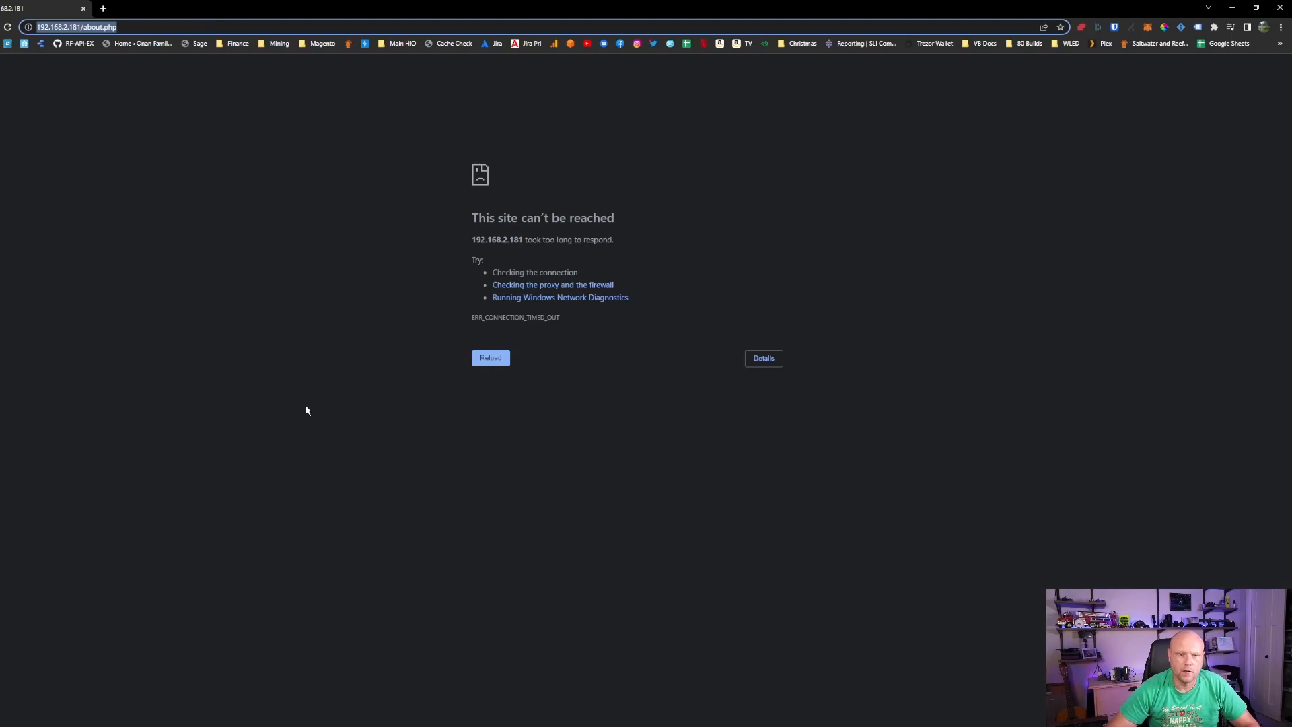
- Reload the rebooted player's page and view Help > About showing FPP 6.0.2
{"action": "left_click", "coordinate": [491, 357]}
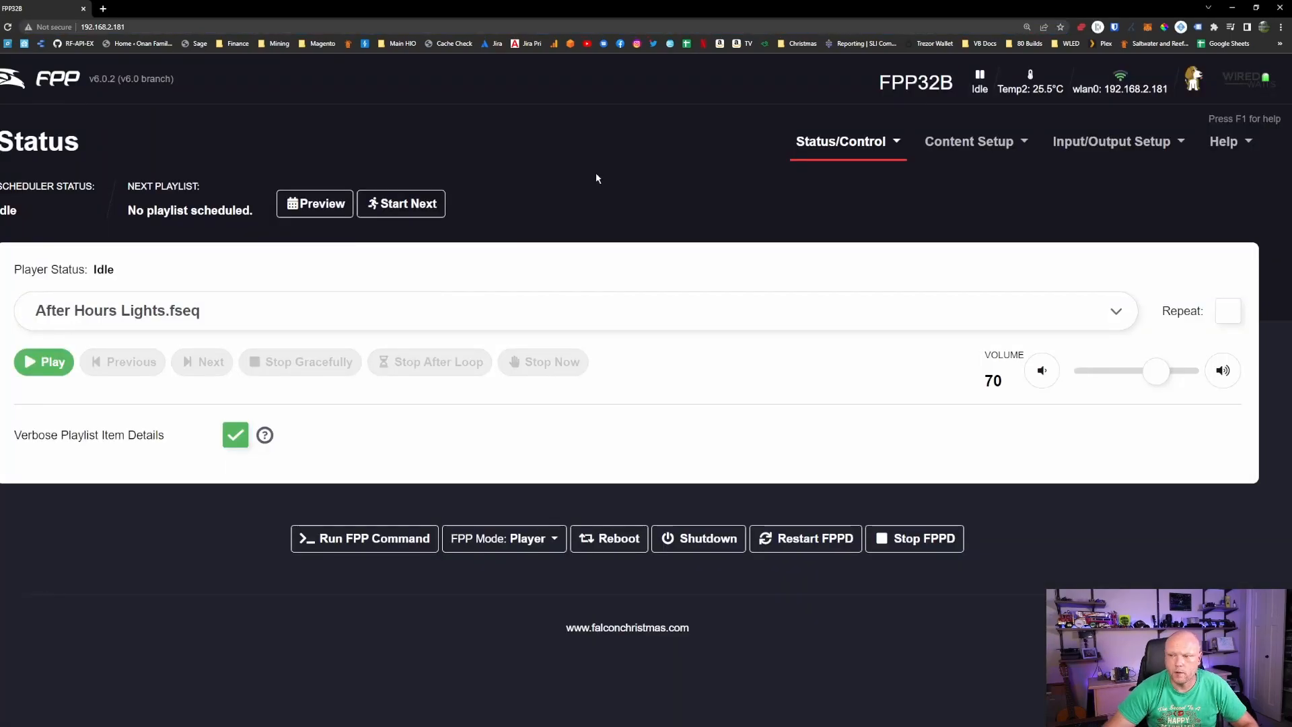
{"action": "mouse_move", "coordinate": [563, 180]}
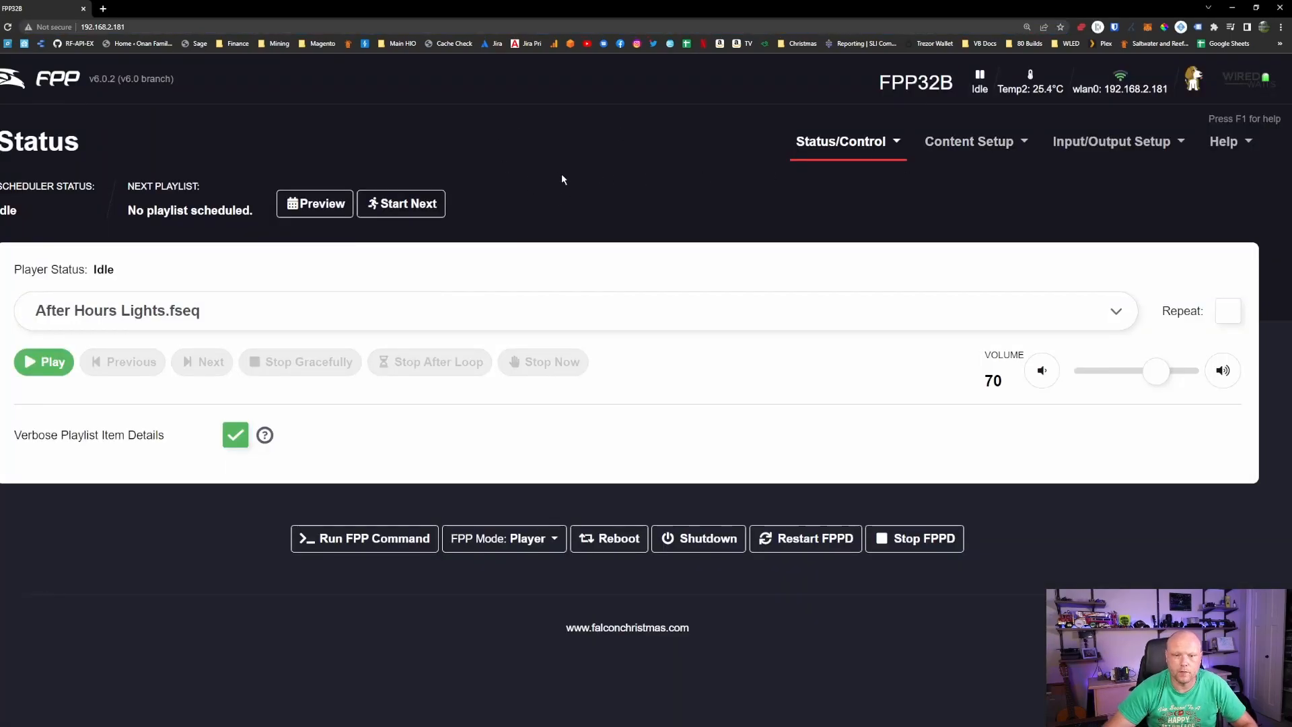
{"action": "mouse_move", "coordinate": [1228, 141]}
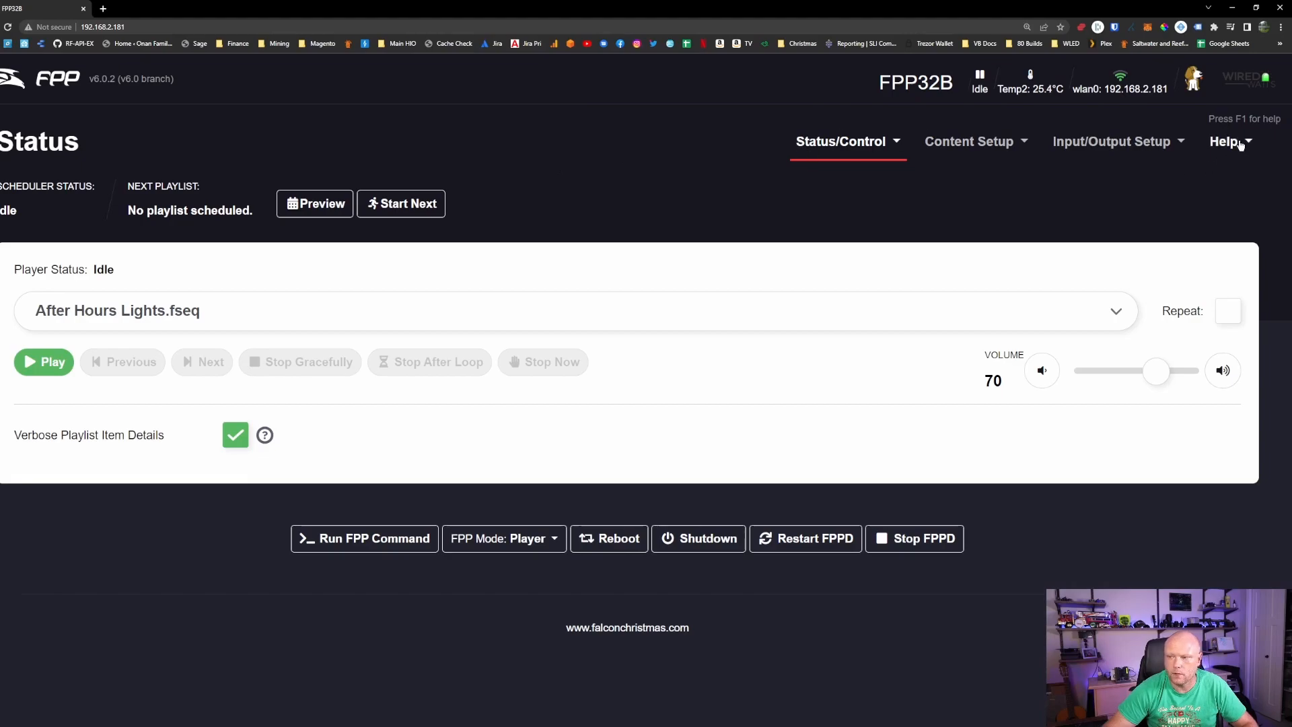
{"action": "left_click", "coordinate": [1226, 140]}
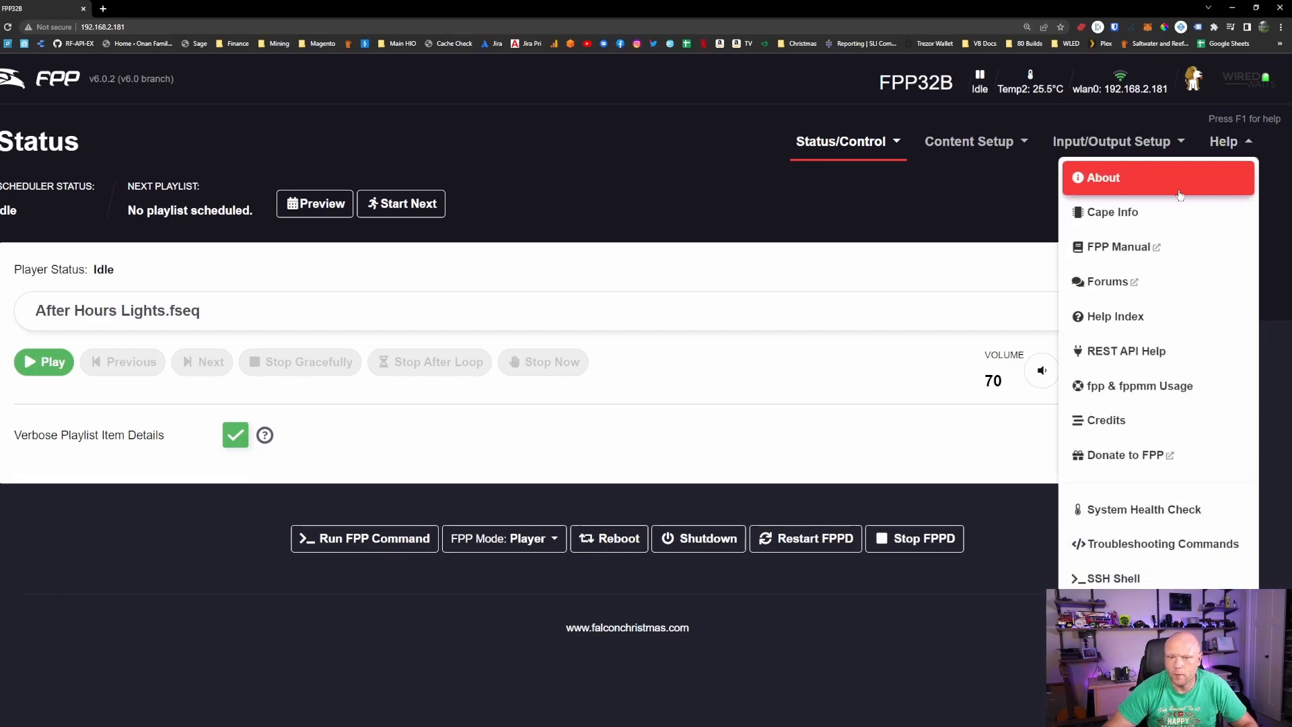
{"action": "left_click", "coordinate": [1101, 177]}
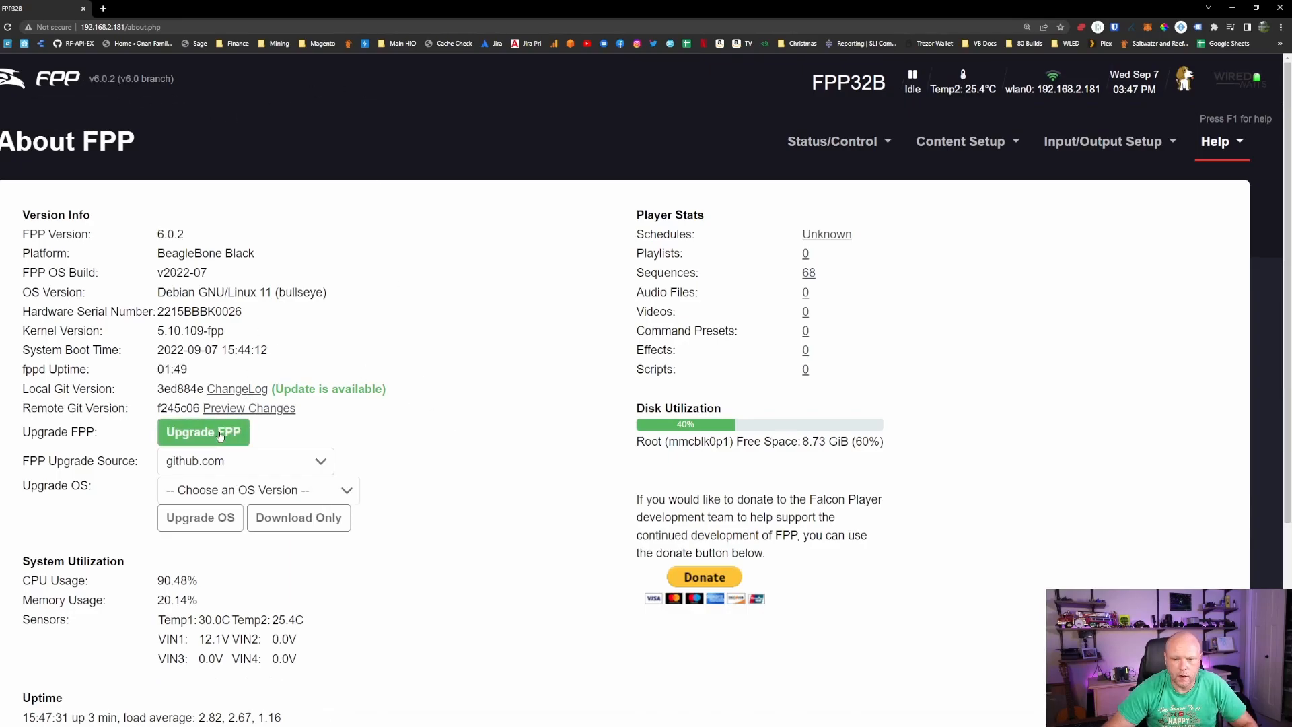
- Run the FPP upgrade to the latest v6.0 revision and scroll through its log
{"action": "left_click", "coordinate": [203, 432]}
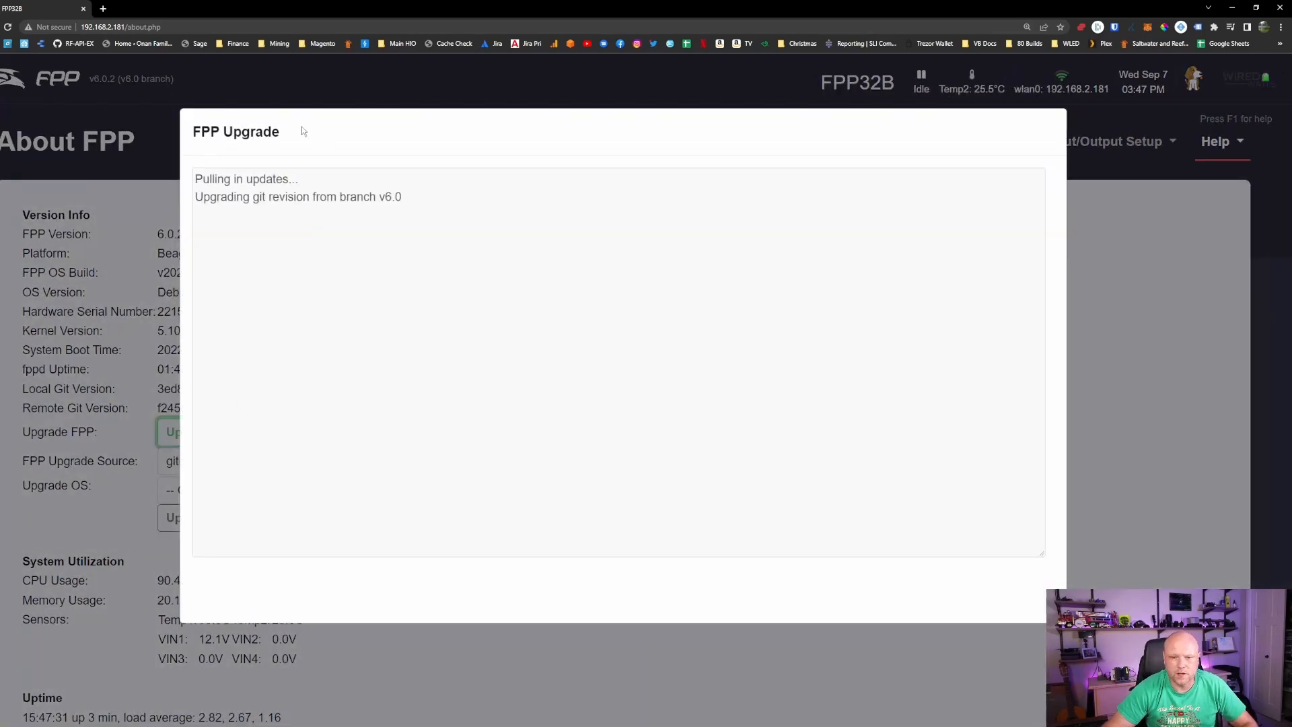
{"action": "mouse_move", "coordinate": [519, 210]}
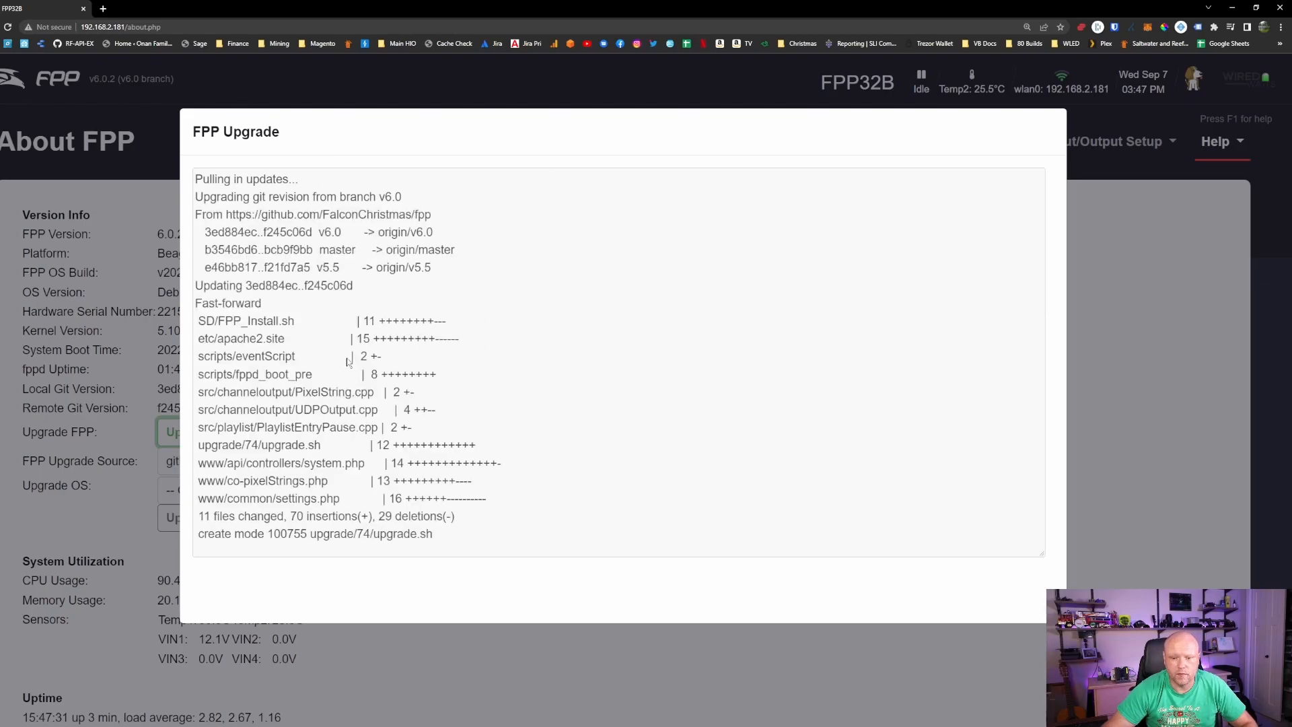
{"action": "scroll", "scroll_direction": "down", "scroll_amount": 3}
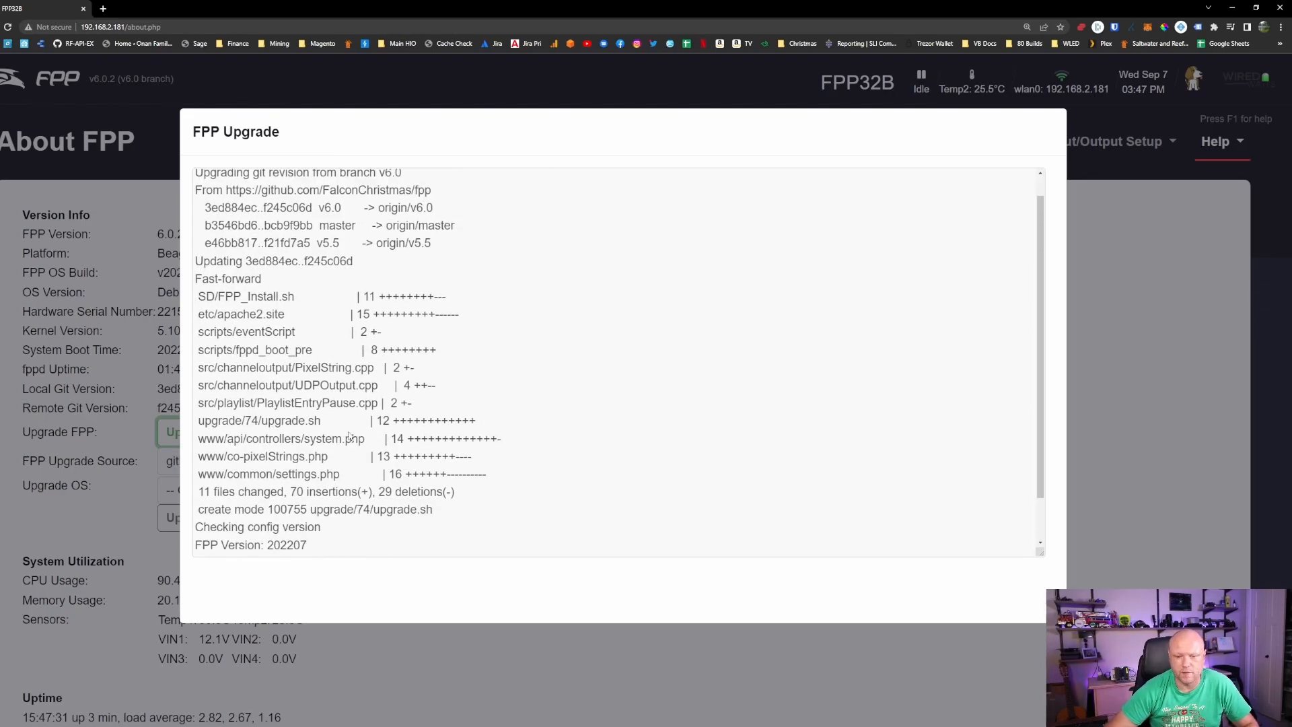
{"action": "scroll", "scroll_direction": "down", "scroll_amount": 3}
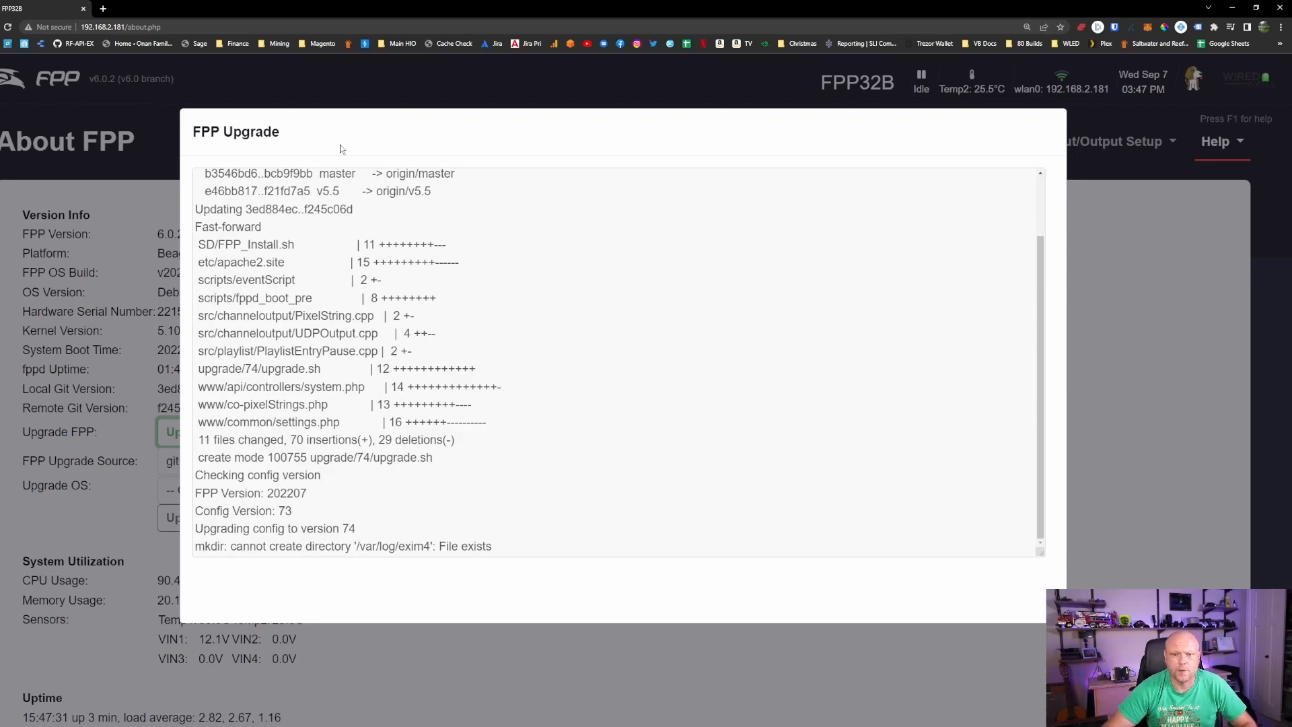
{"action": "mouse_move", "coordinate": [160, 147]}
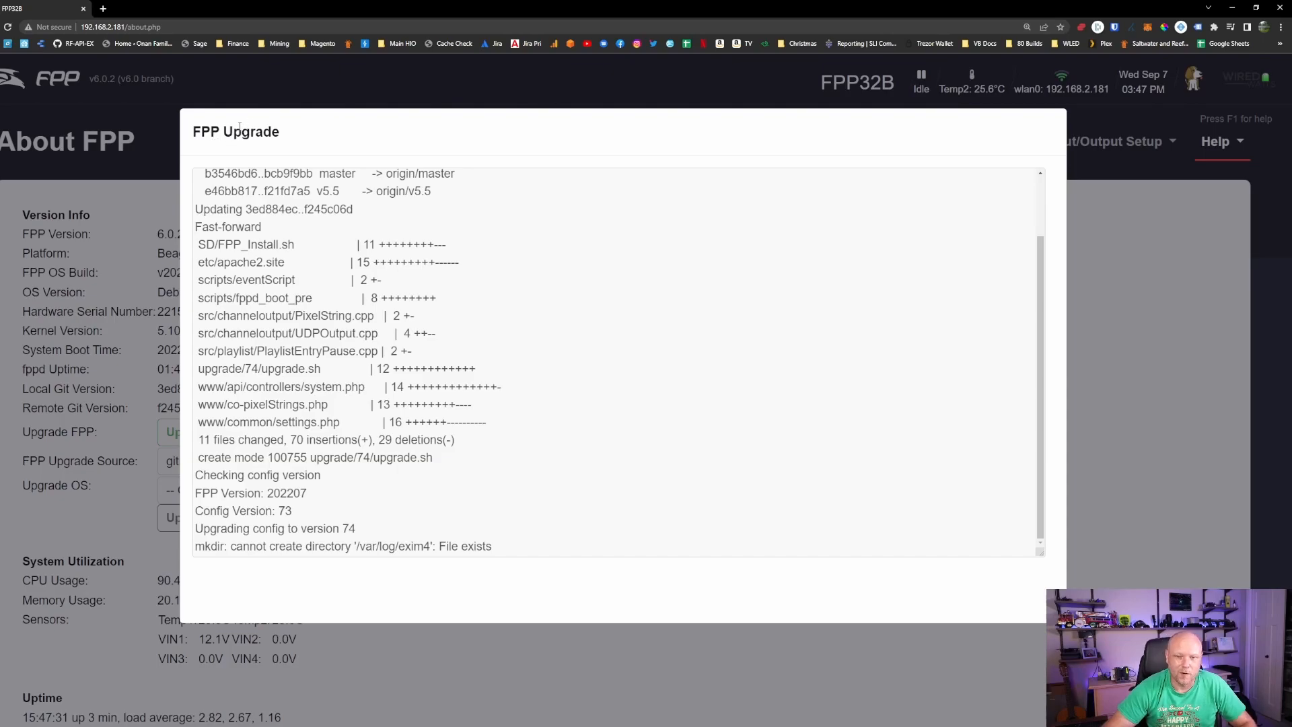
{"action": "scroll", "scroll_direction": "down", "scroll_amount": 3}
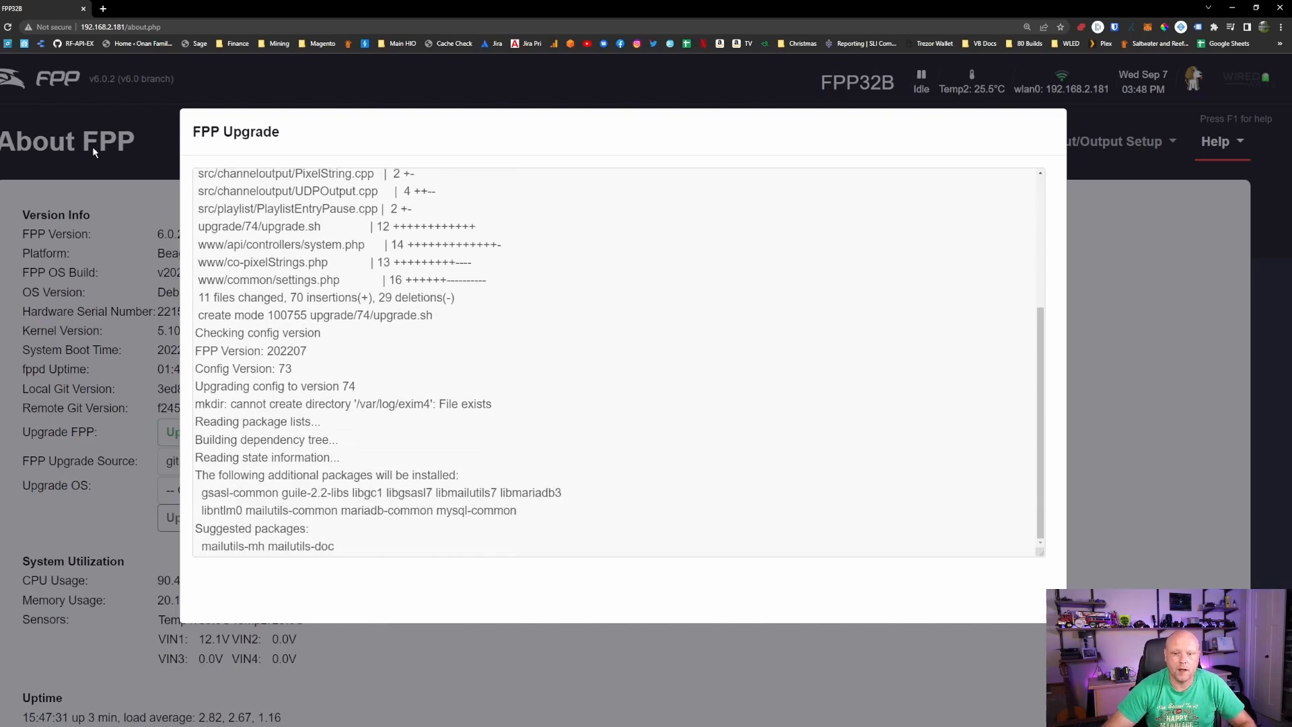
{"action": "scroll", "scroll_direction": "down", "scroll_amount": 3}
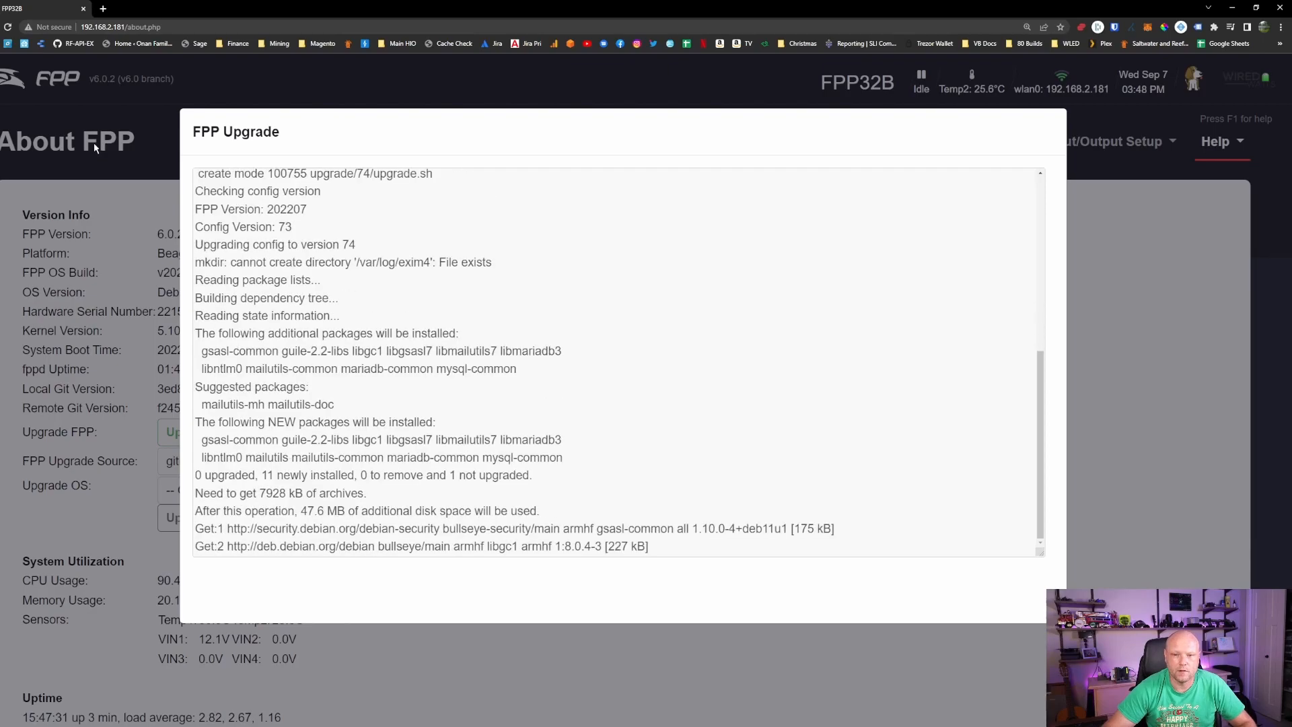
{"action": "scroll", "scroll_direction": "down", "scroll_amount": 3}
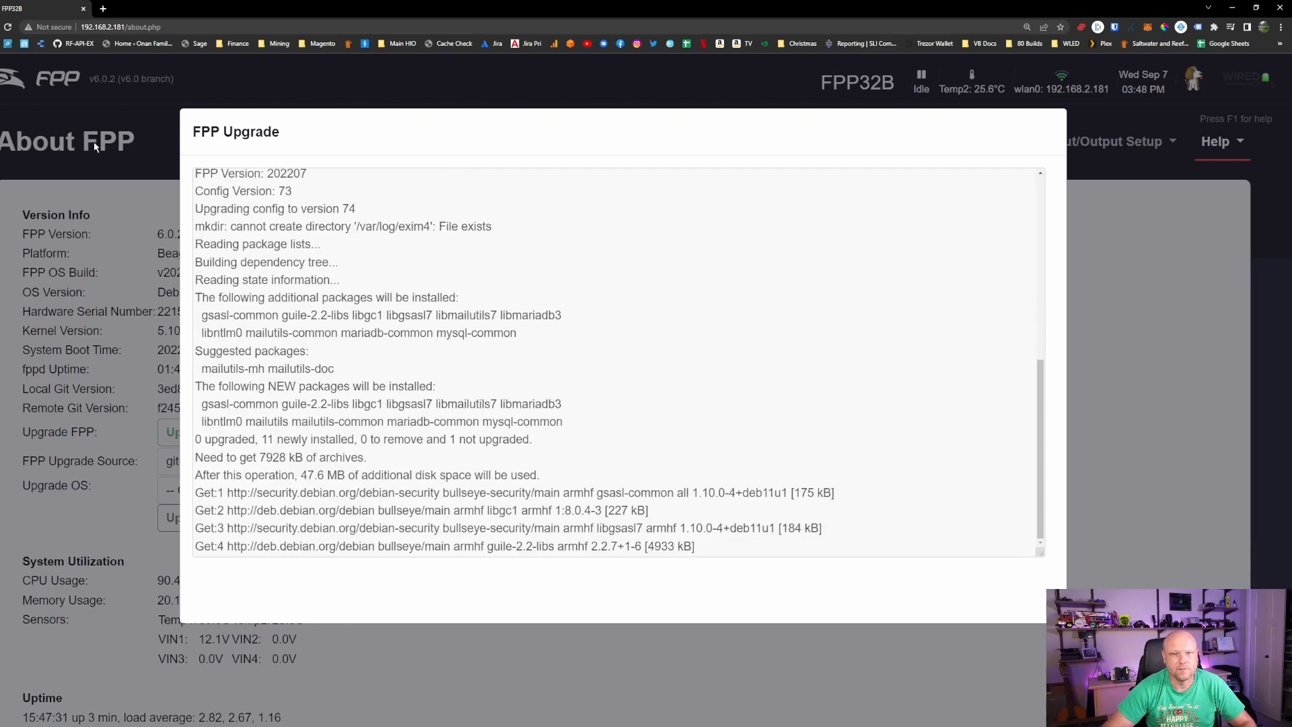